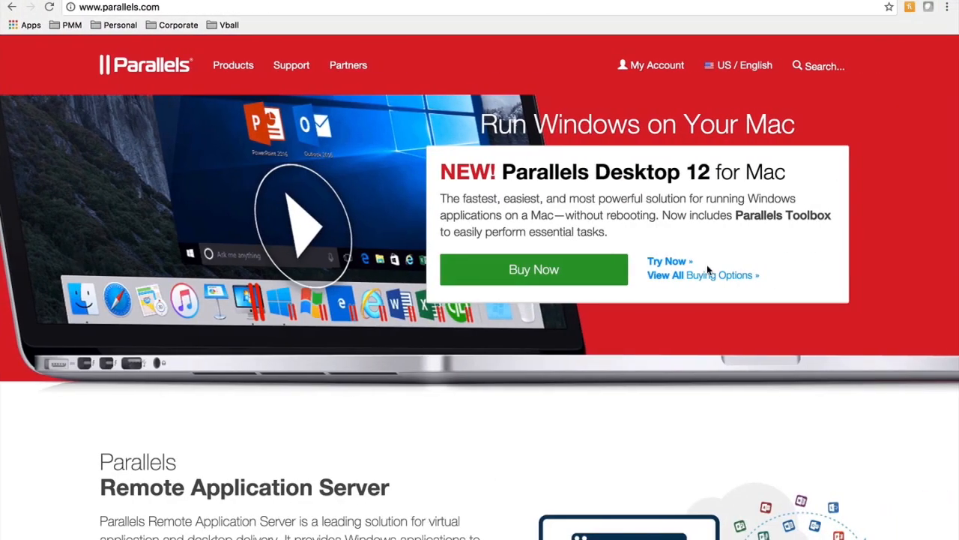
{"action": "mouse_move", "coordinate": [547, 63]}
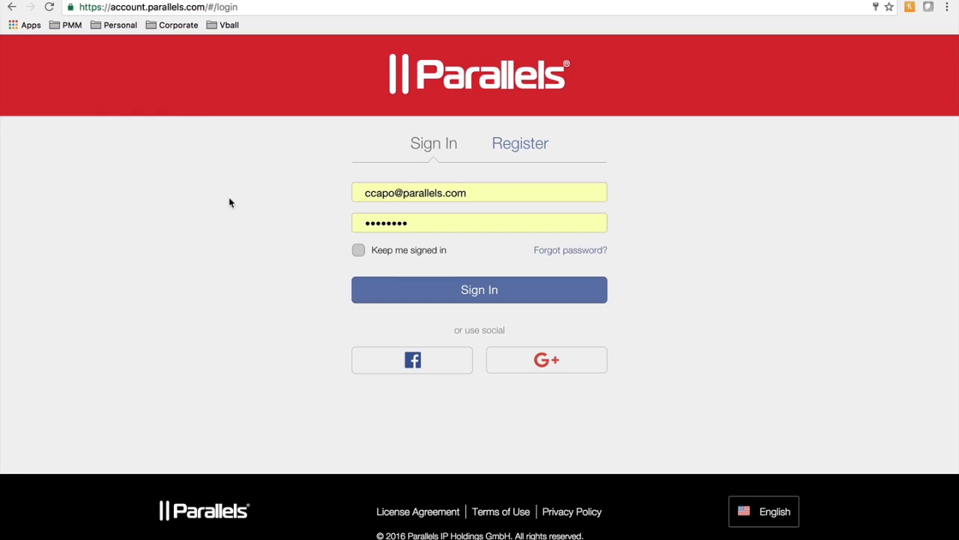
{"action": "mouse_move", "coordinate": [456, 117]}
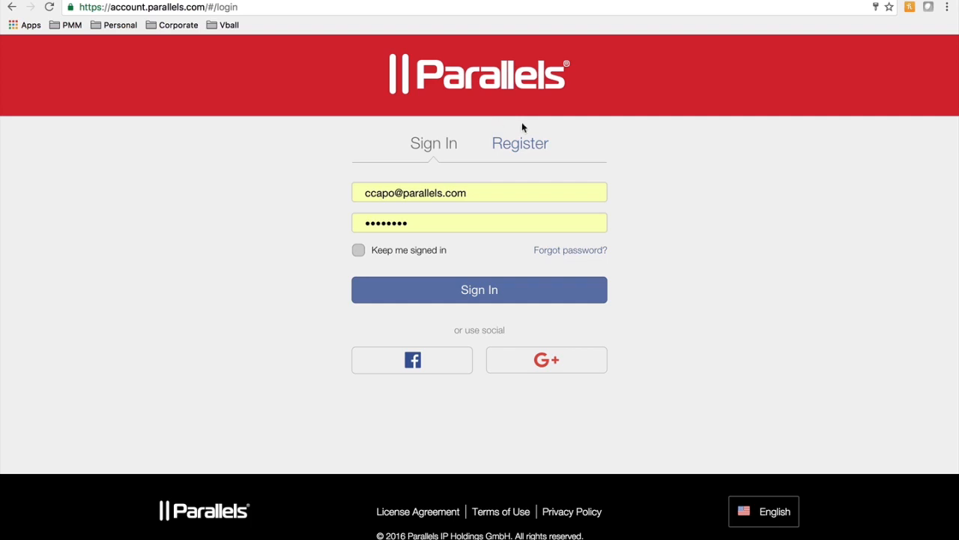
Step: Mark the registration form as 'I represent a company or an organization' to reveal company fields
{"action": "left_click", "coordinate": [521, 144]}
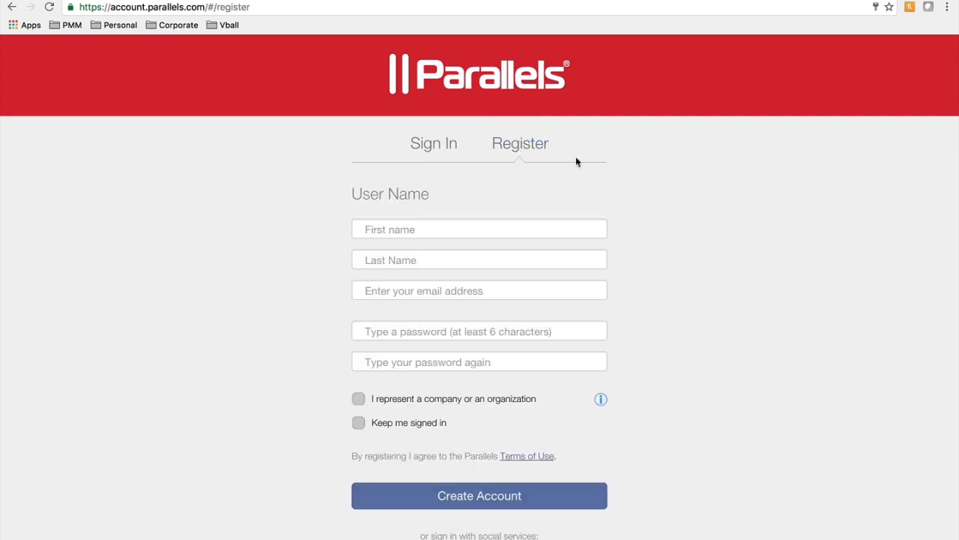
{"action": "scroll", "scroll_direction": "down", "scroll_amount": 3}
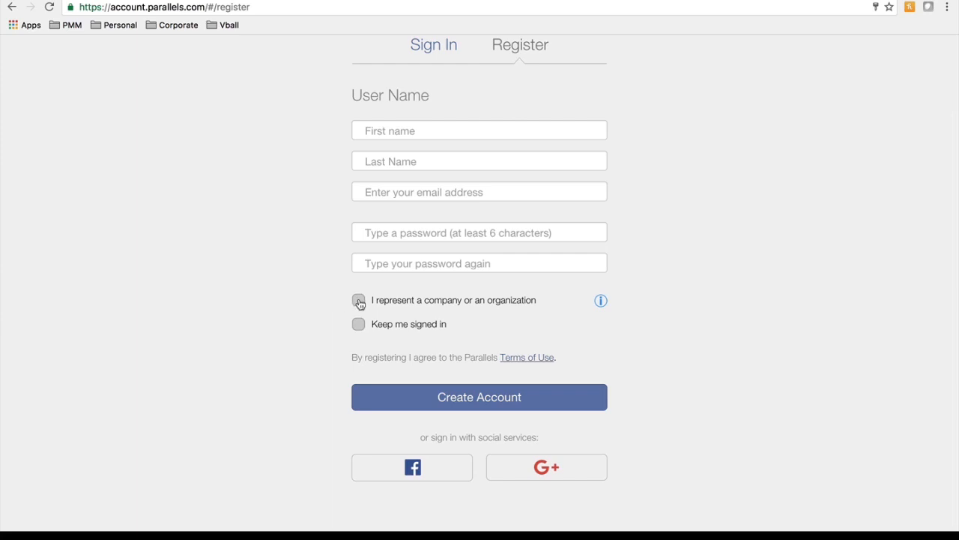
{"action": "left_click", "coordinate": [358, 300]}
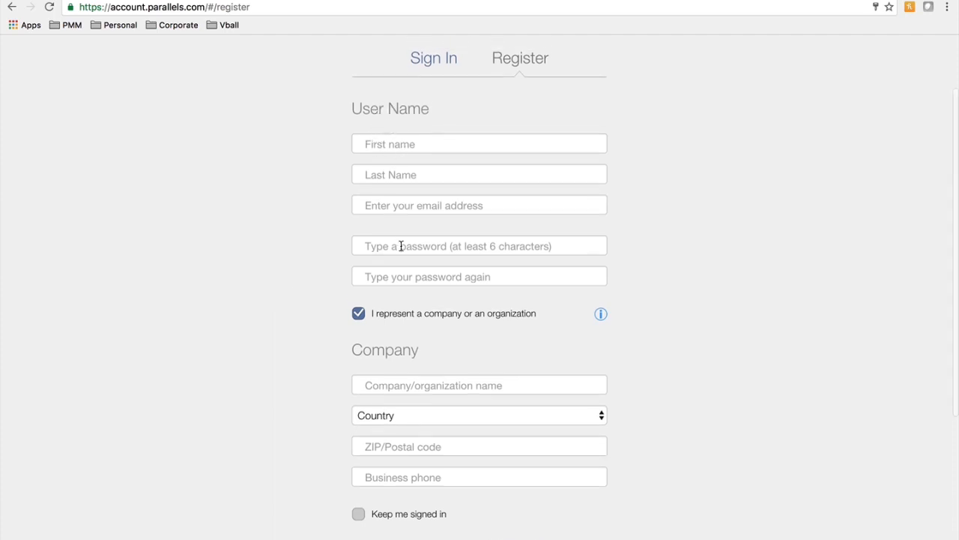
{"action": "mouse_move", "coordinate": [325, 406]}
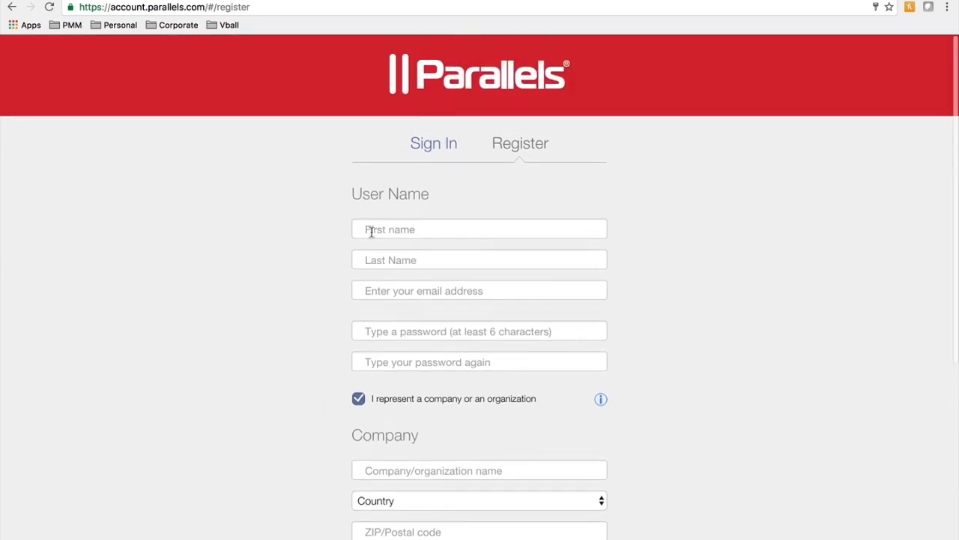
Step: Sign in with the saved credentials and land on the products dashboard
{"action": "left_click", "coordinate": [434, 144]}
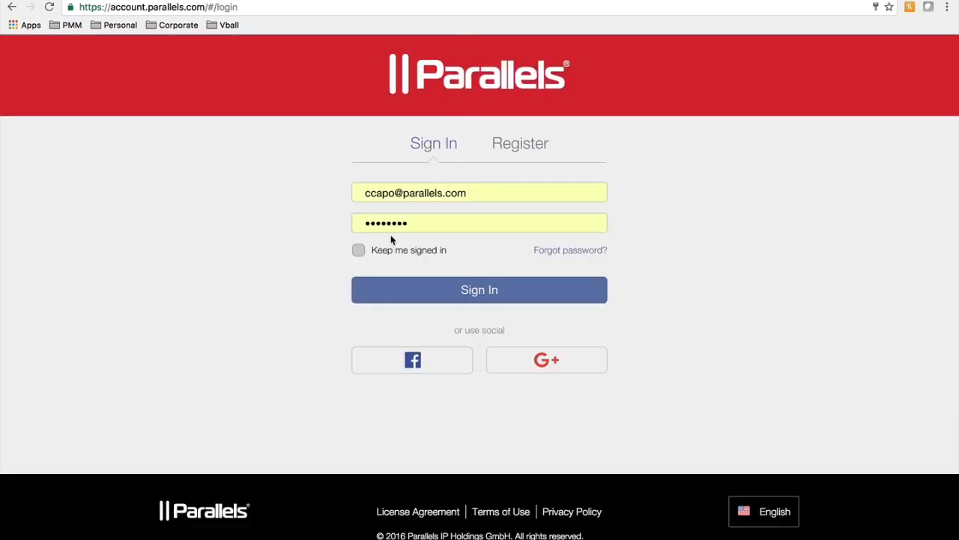
{"action": "left_click", "coordinate": [480, 289]}
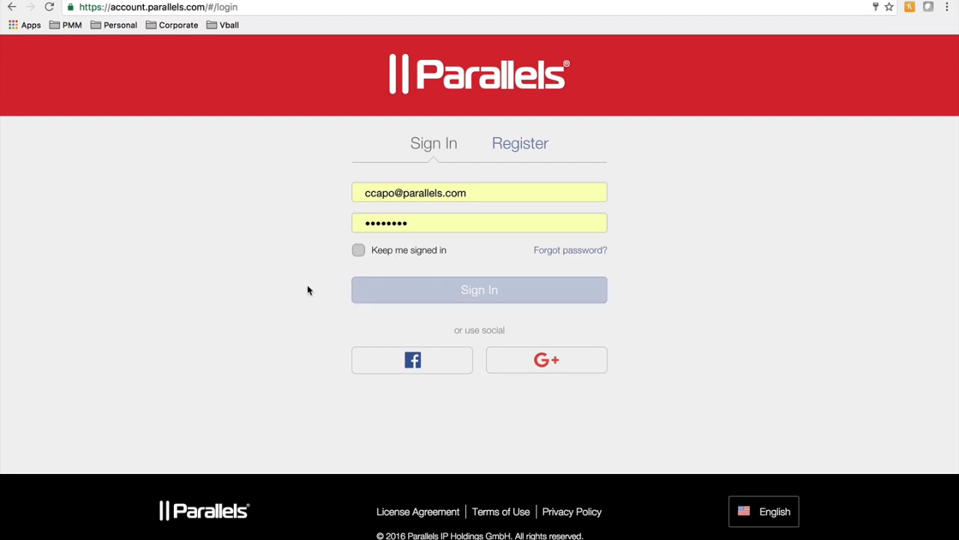
{"action": "left_click", "coordinate": [480, 291]}
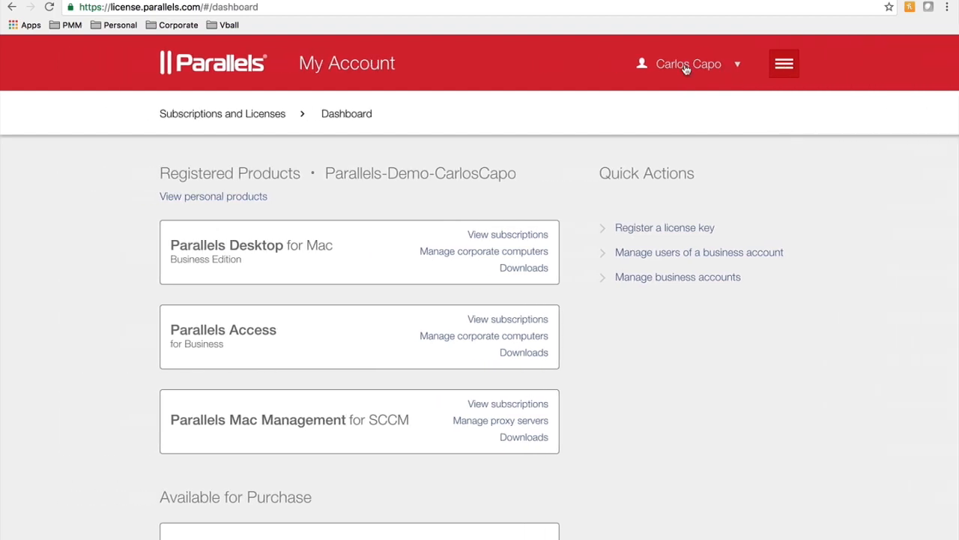
Step: Navigate via Business Profile in the menu to the Manage Users page
{"action": "left_click", "coordinate": [784, 63]}
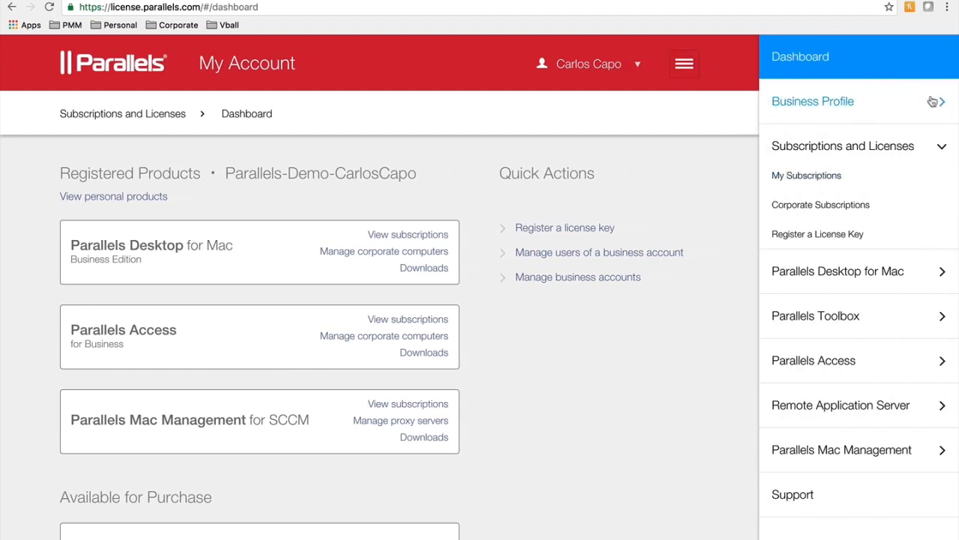
{"action": "left_click", "coordinate": [813, 102]}
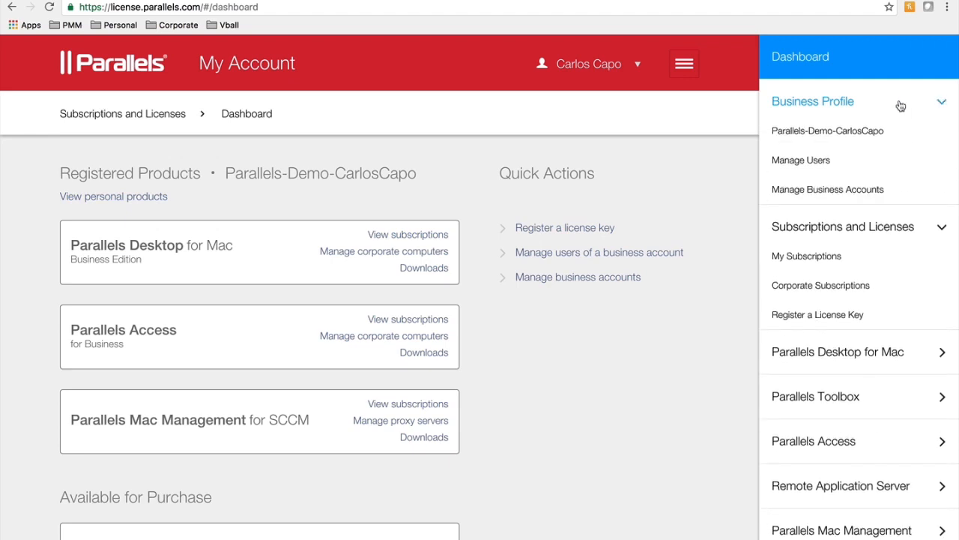
{"action": "left_click", "coordinate": [800, 159]}
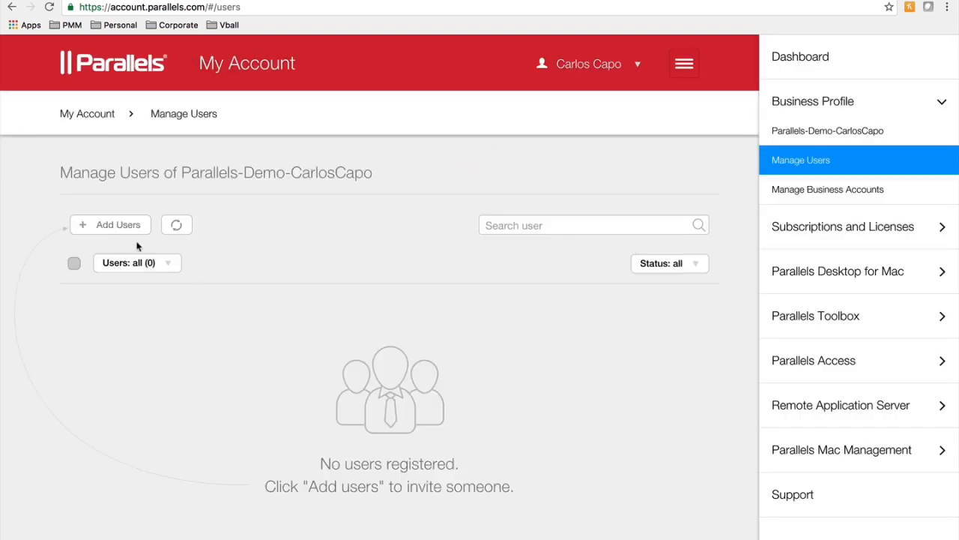
Step: Preview the Add Users invite form, close it, and head to Manage Business Accounts
{"action": "left_click", "coordinate": [111, 225]}
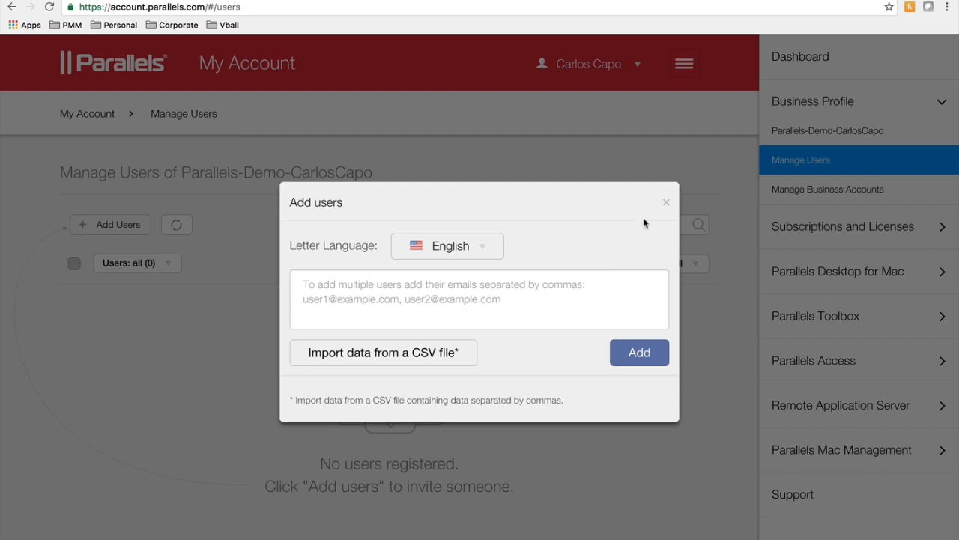
{"action": "left_click", "coordinate": [666, 202]}
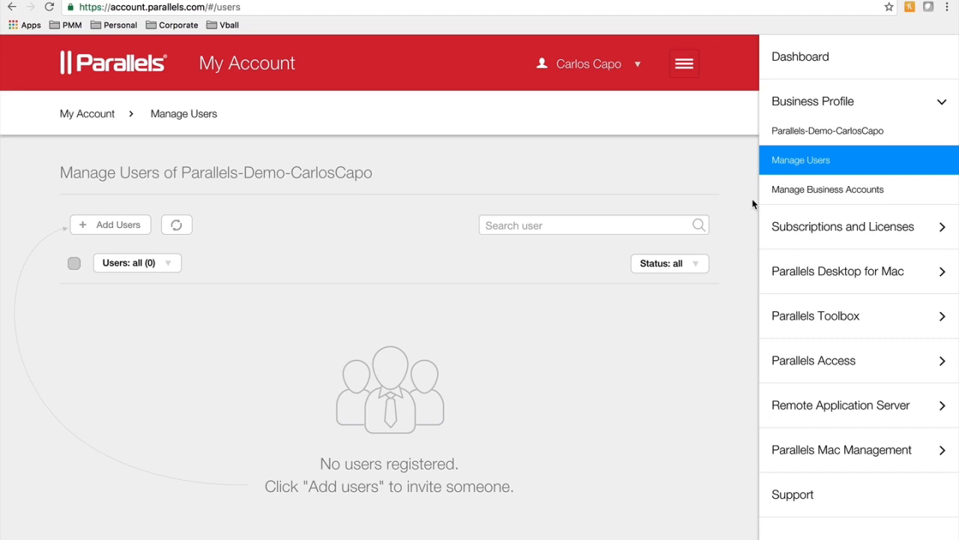
{"action": "left_click", "coordinate": [827, 189]}
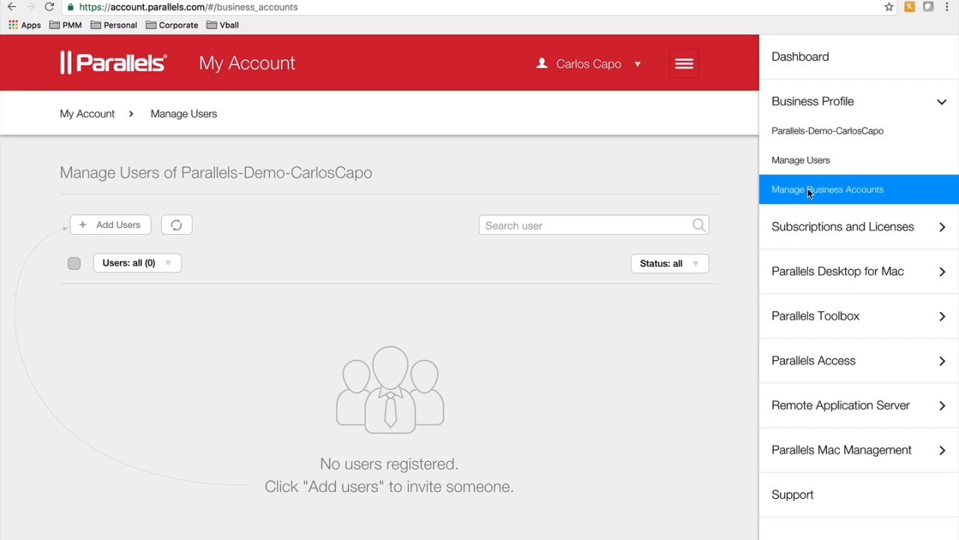
Step: List the business accounts, preview and dismiss the New Business Account prompt, then expand Subscriptions and Licenses
{"action": "left_click", "coordinate": [827, 189]}
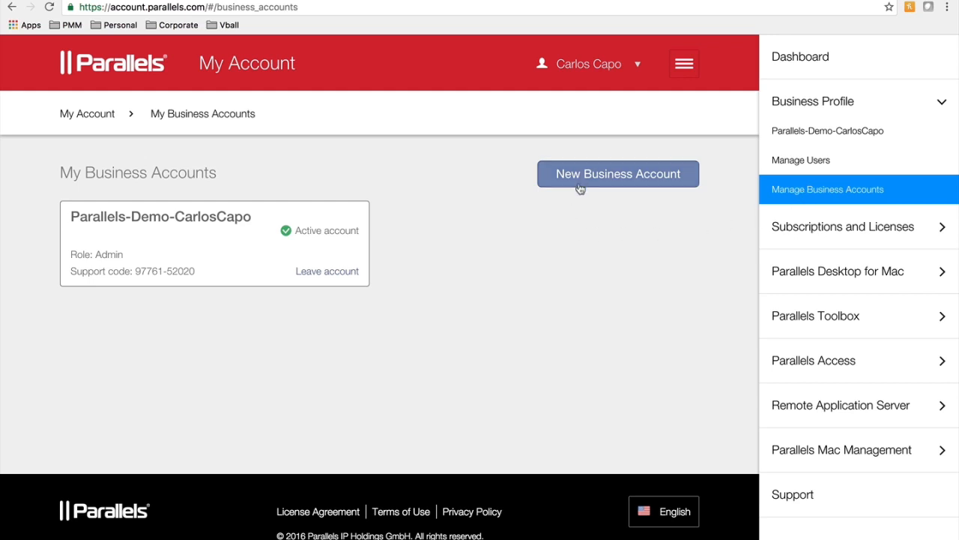
{"action": "left_click", "coordinate": [618, 174]}
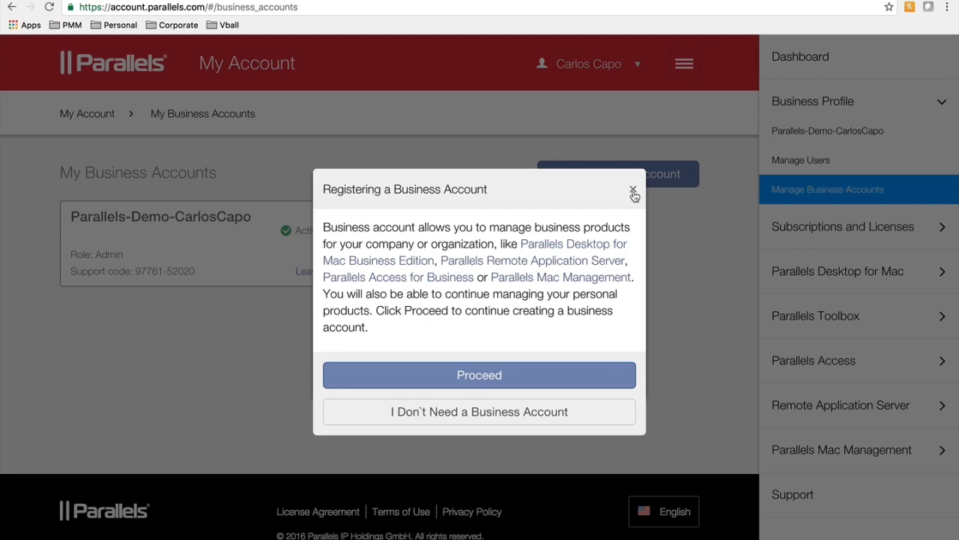
{"action": "left_click", "coordinate": [633, 189]}
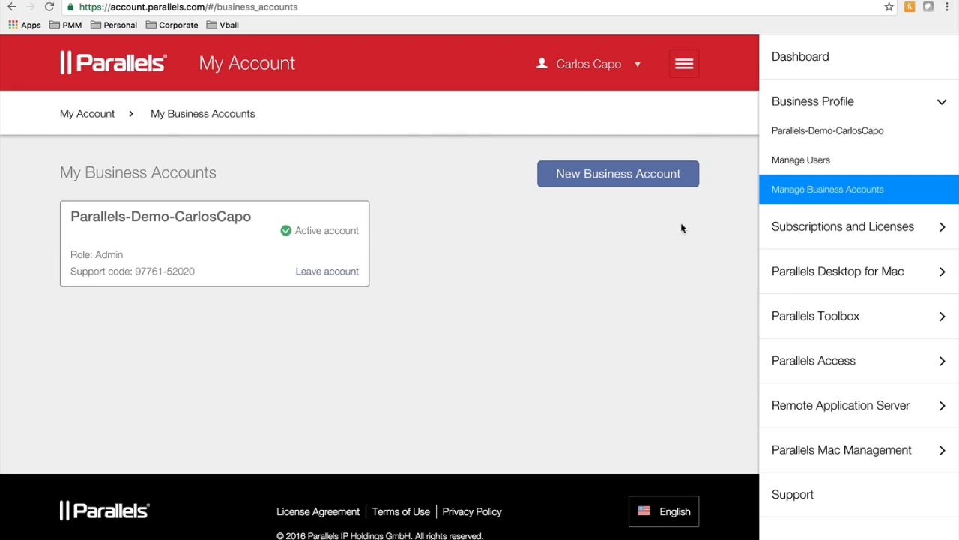
{"action": "left_click", "coordinate": [843, 227]}
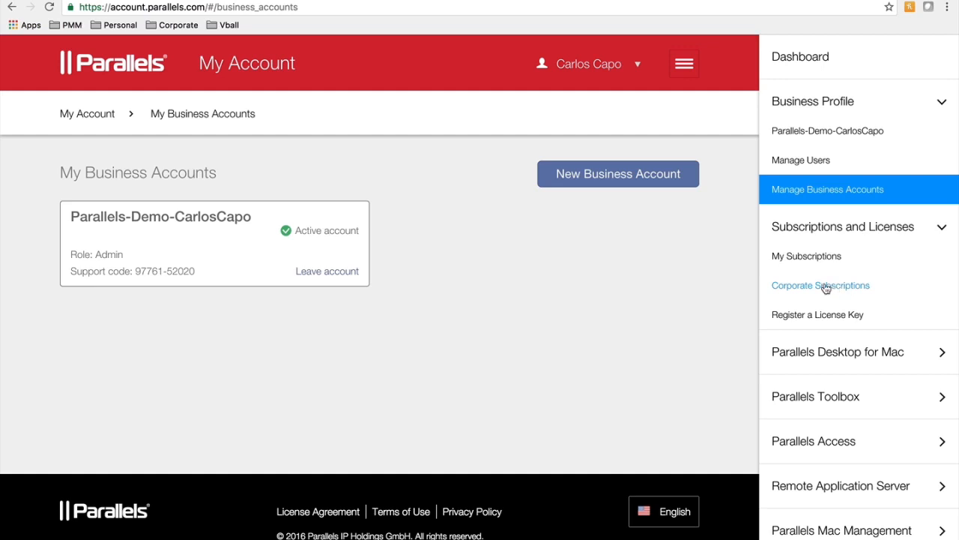
Step: Show Corporate Subscriptions filtered to Parallels Mac Management for SCCM
{"action": "left_click", "coordinate": [820, 285]}
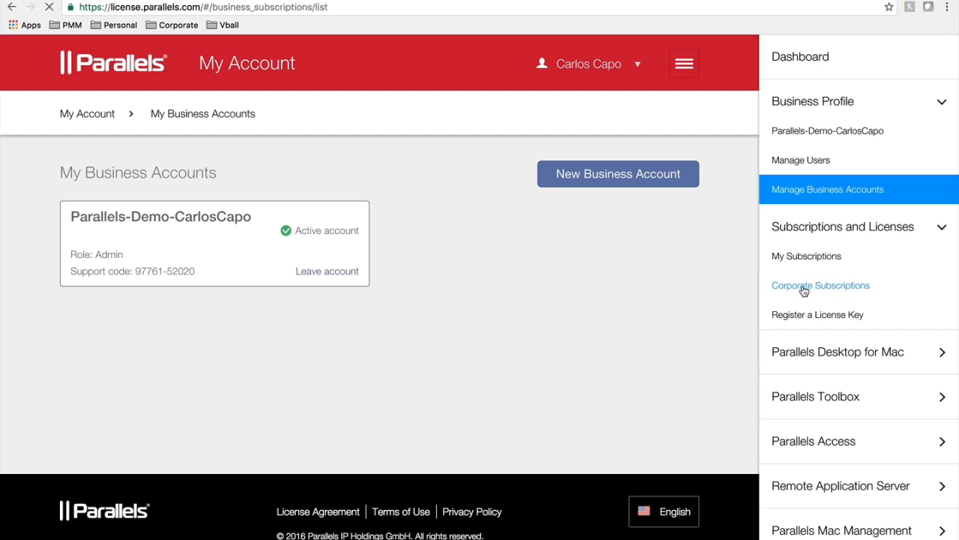
{"action": "left_click", "coordinate": [821, 285]}
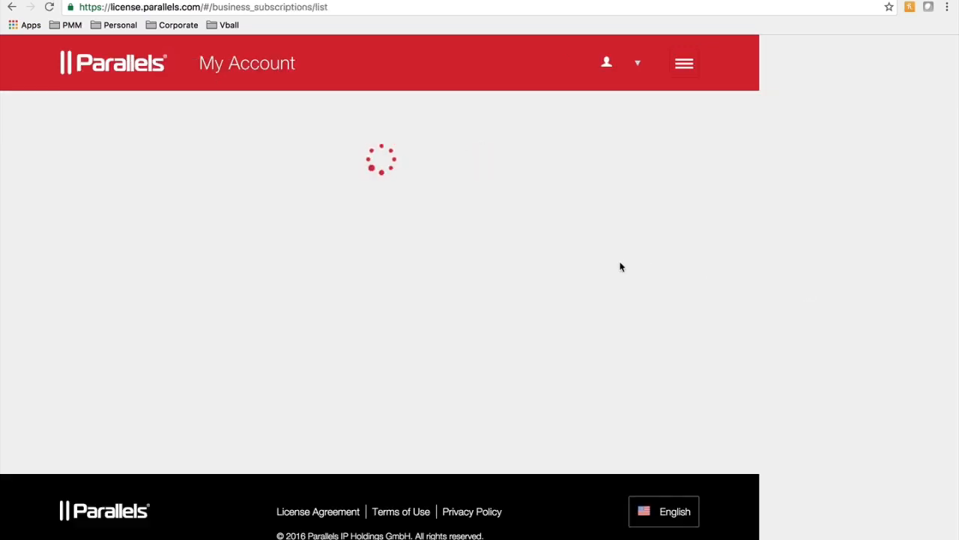
{"action": "left_click", "coordinate": [684, 63]}
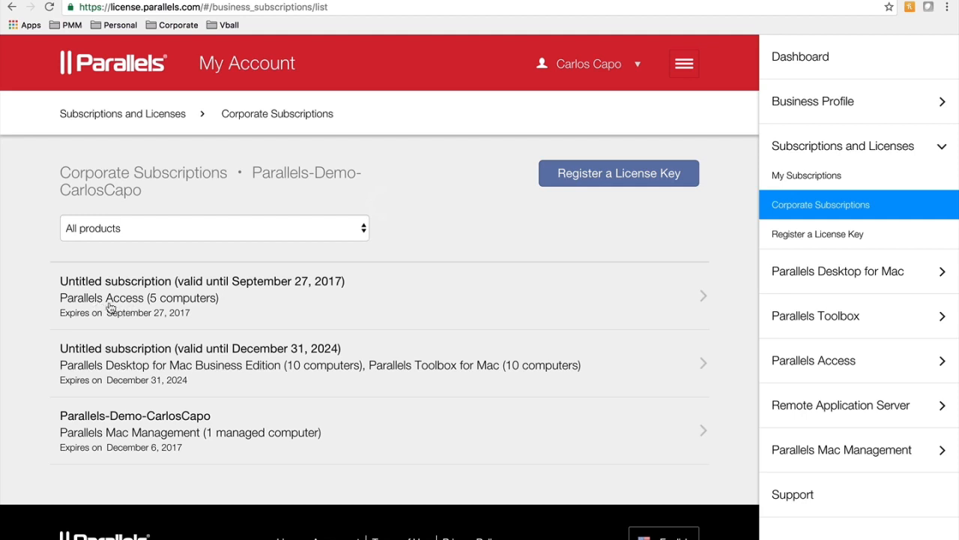
{"action": "mouse_move", "coordinate": [300, 232]}
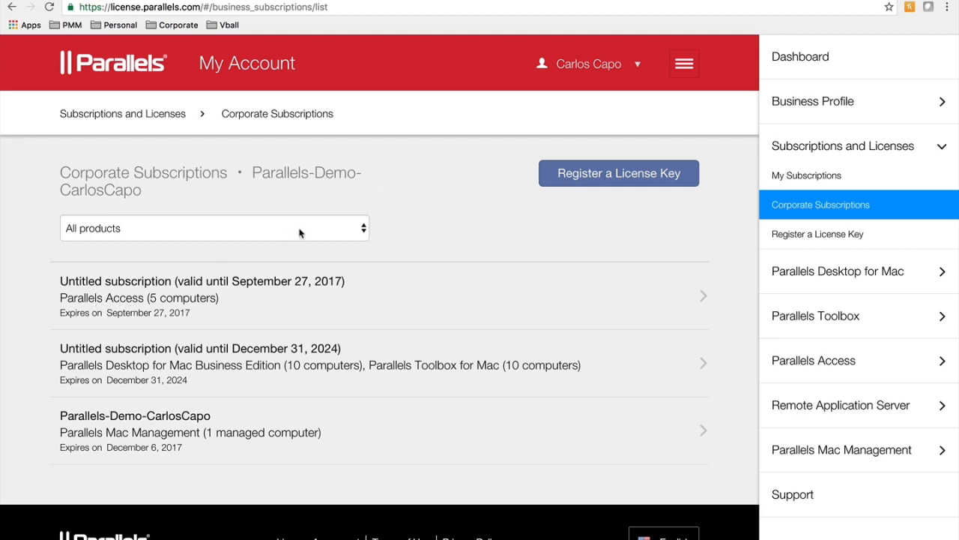
{"action": "left_click", "coordinate": [213, 228]}
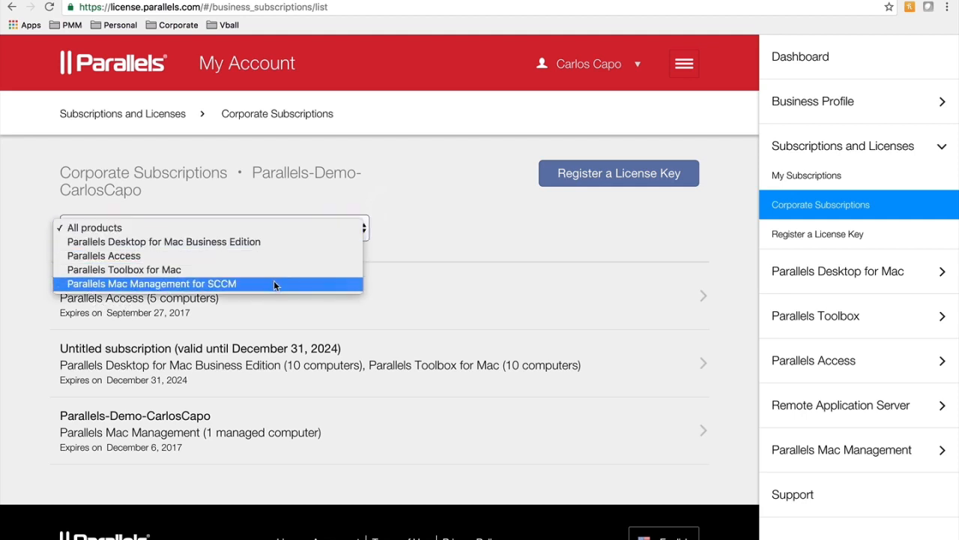
{"action": "left_click", "coordinate": [150, 284]}
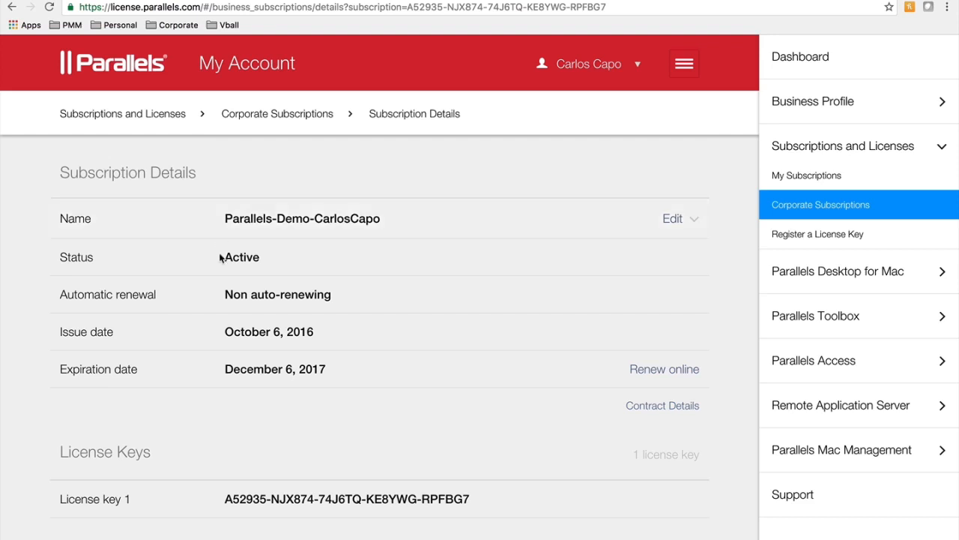
{"action": "mouse_move", "coordinate": [220, 366]}
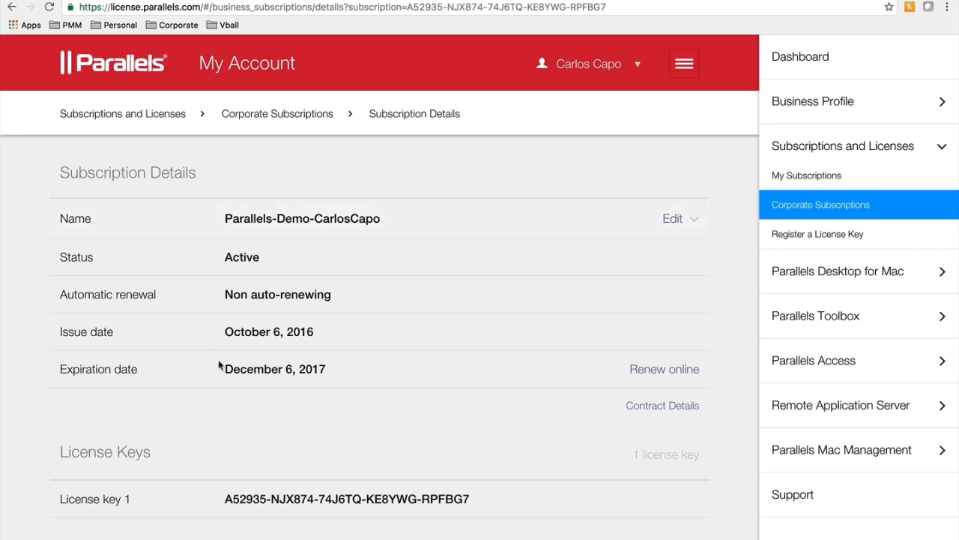
Step: Scroll the subscription details down to the Products section showing Parallels Mac Management
{"action": "scroll", "scroll_direction": "down", "scroll_amount": 3}
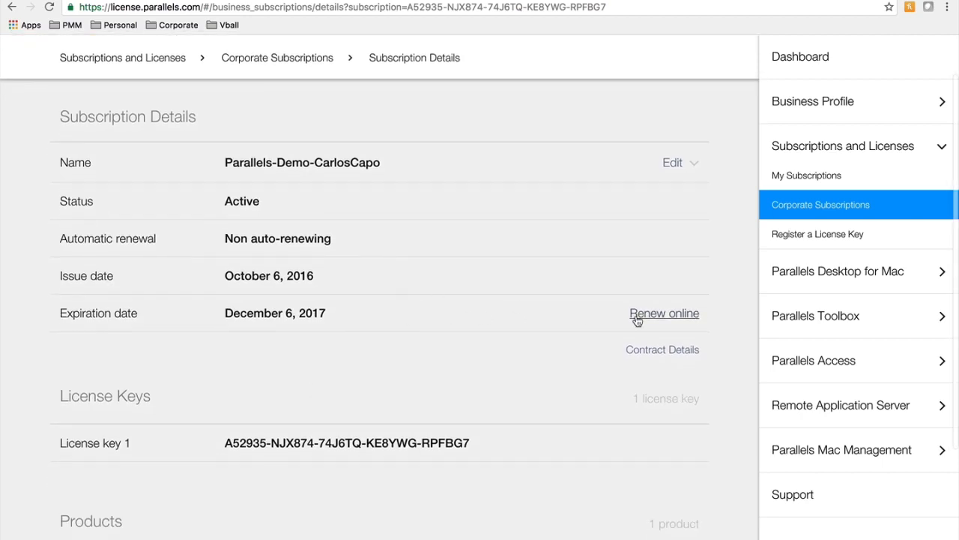
{"action": "mouse_move", "coordinate": [479, 369]}
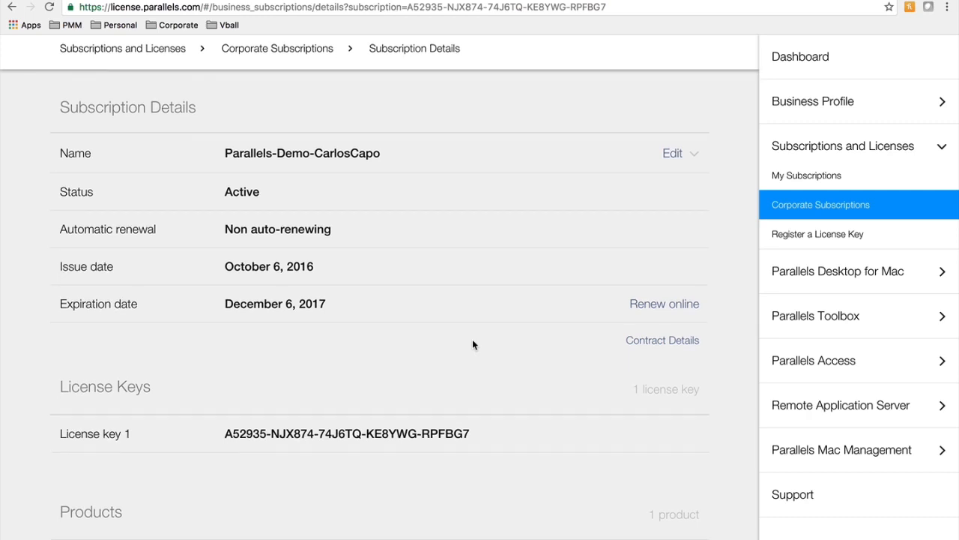
{"action": "scroll", "scroll_direction": "down", "scroll_amount": 3}
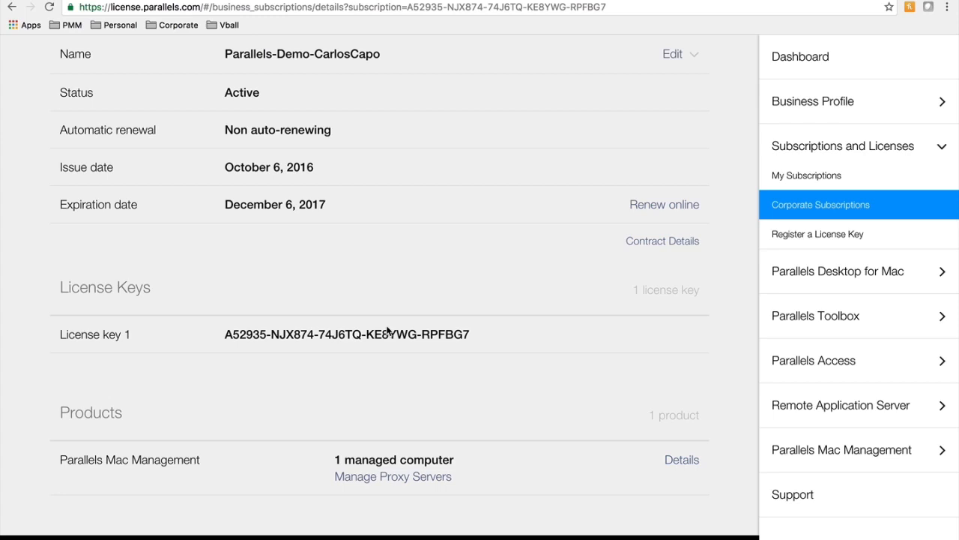
{"action": "mouse_move", "coordinate": [548, 327]}
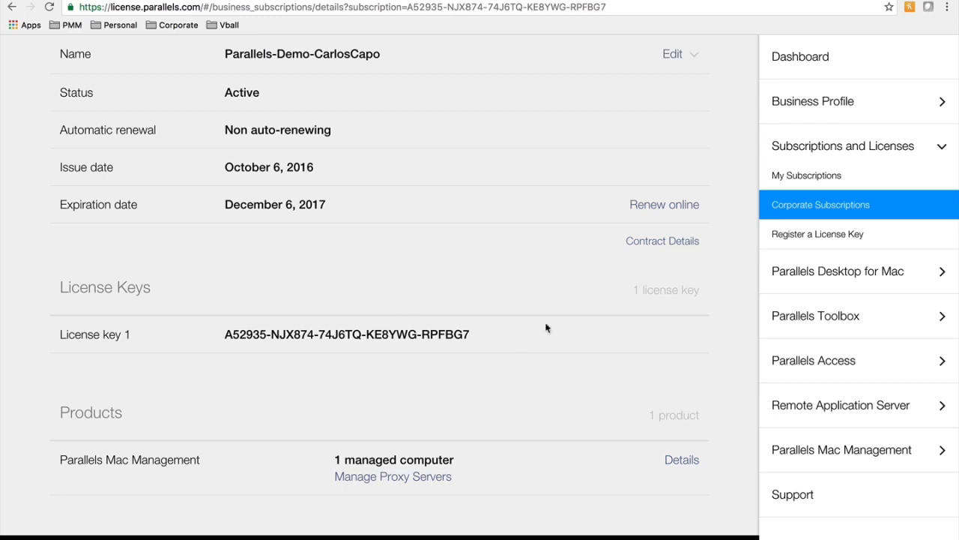
{"action": "mouse_move", "coordinate": [817, 234]}
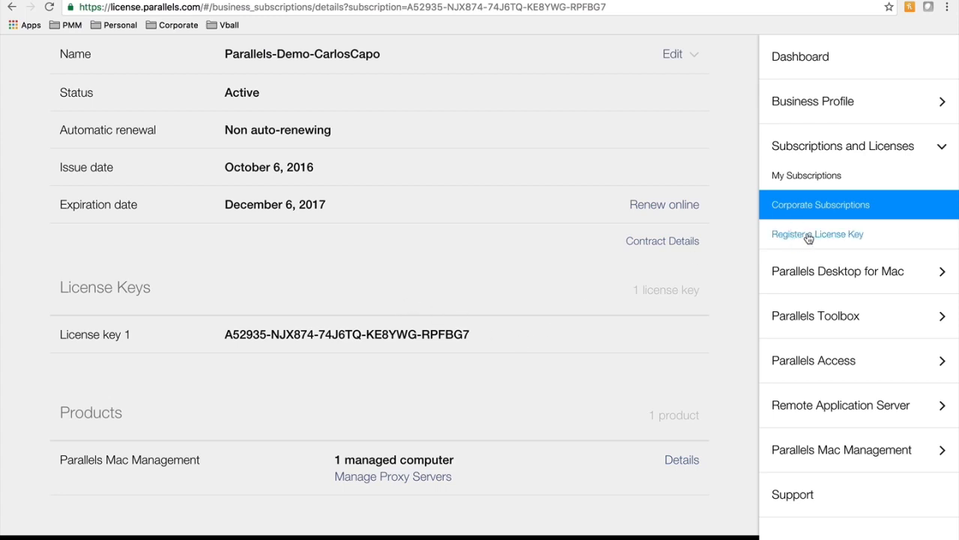
Step: Go to the Register a License Key or Redeem a Voucher page
{"action": "left_click", "coordinate": [818, 234]}
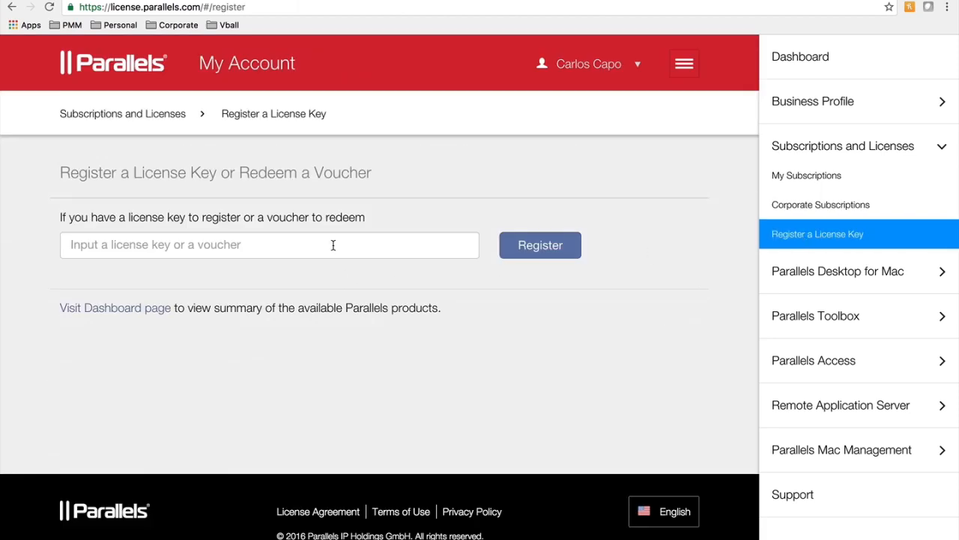
{"action": "mouse_move", "coordinate": [446, 249]}
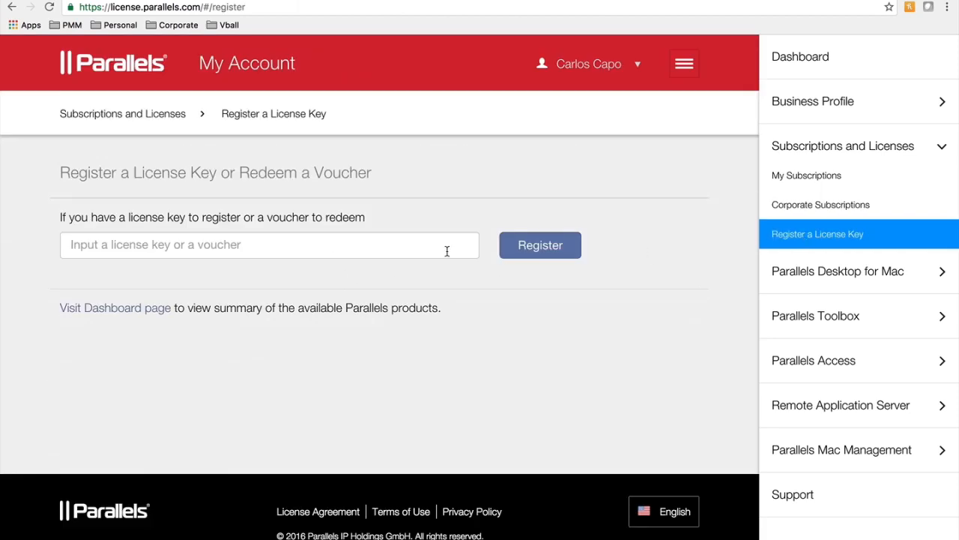
{"action": "mouse_move", "coordinate": [821, 204]}
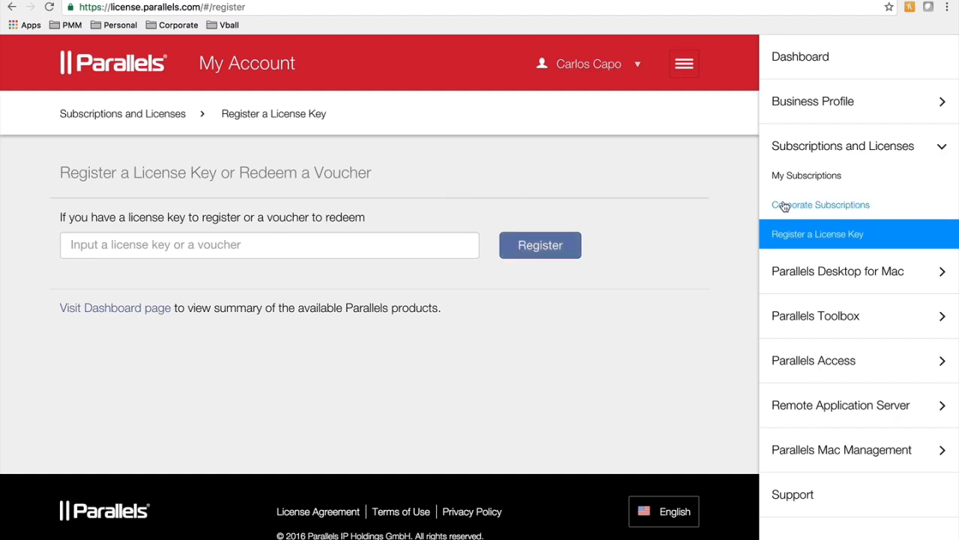
Step: Return to the corporate subscription details and bring its Products section into view
{"action": "left_click", "coordinate": [822, 204]}
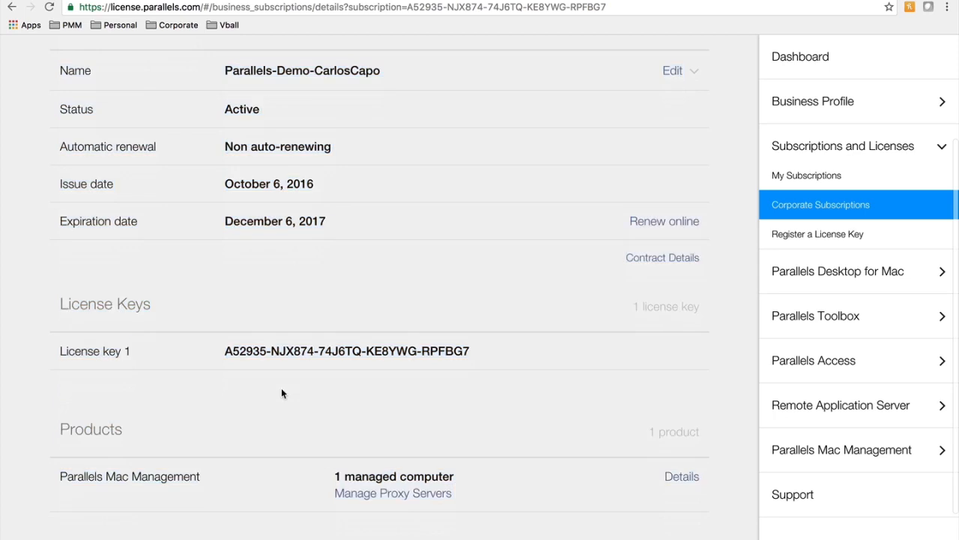
{"action": "scroll", "scroll_direction": "down", "scroll_amount": 3}
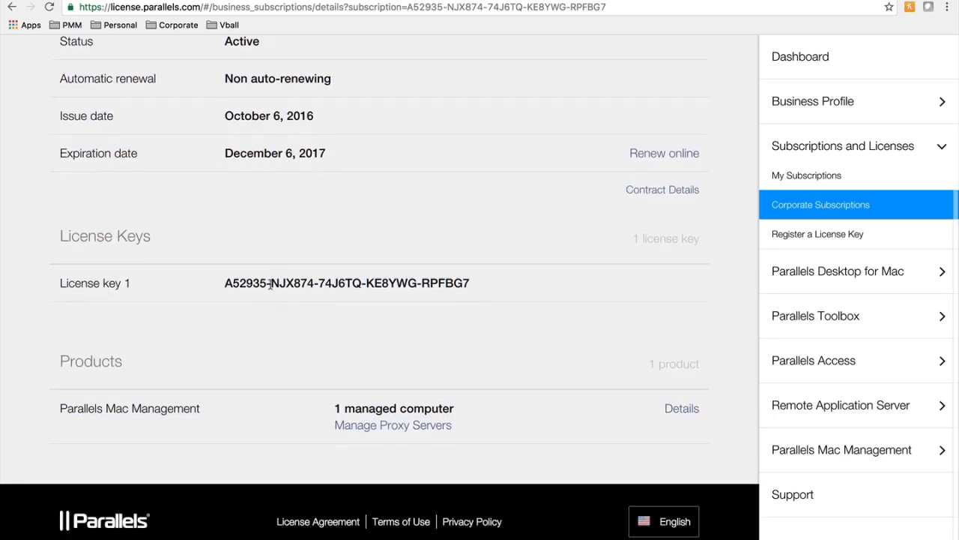
{"action": "mouse_move", "coordinate": [681, 407]}
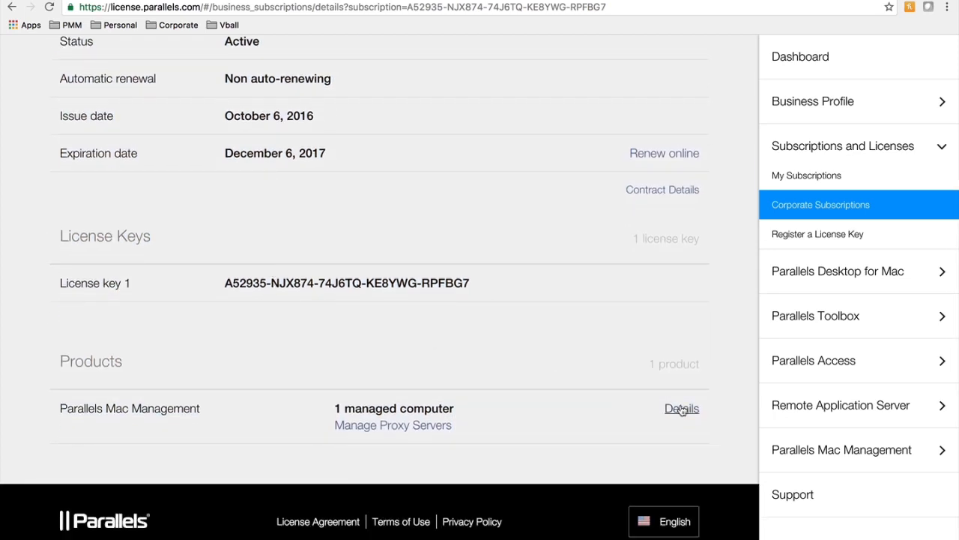
Step: View the Parallels Mac Management product details with its license totals and sublicense list
{"action": "left_click", "coordinate": [680, 408]}
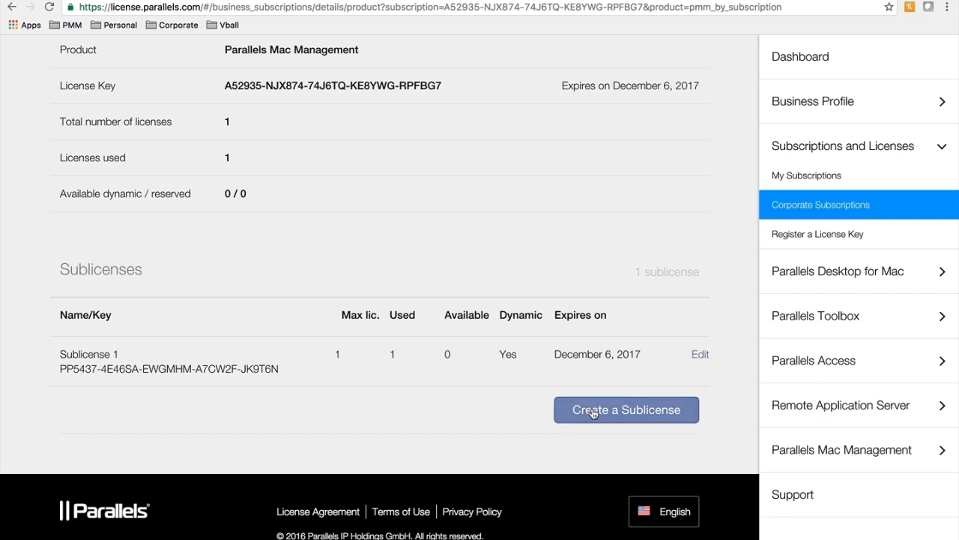
Step: Start a New Sublicense (Sublicense 2), showing zero licenses available for allocation
{"action": "left_click", "coordinate": [627, 409]}
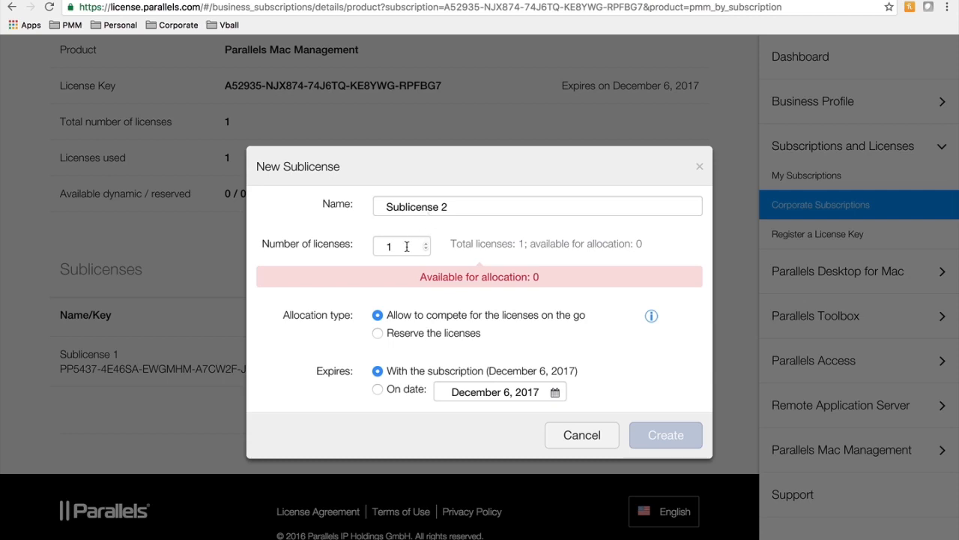
{"action": "mouse_move", "coordinate": [417, 348]}
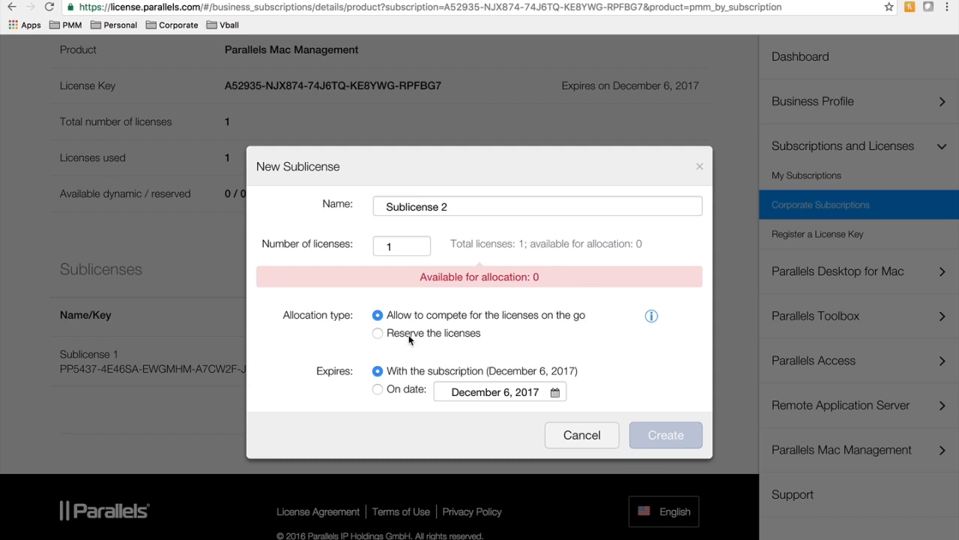
{"action": "mouse_move", "coordinate": [407, 372]}
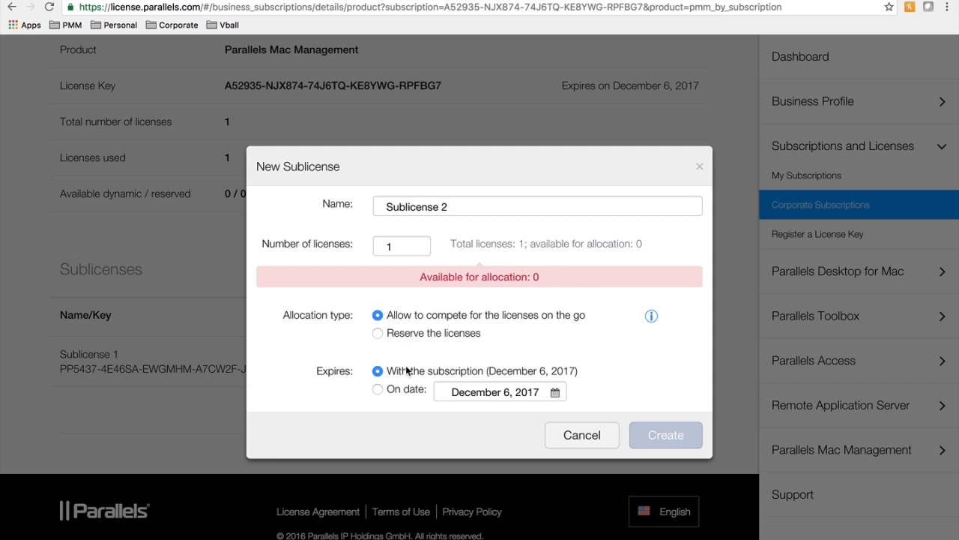
{"action": "mouse_move", "coordinate": [561, 432]}
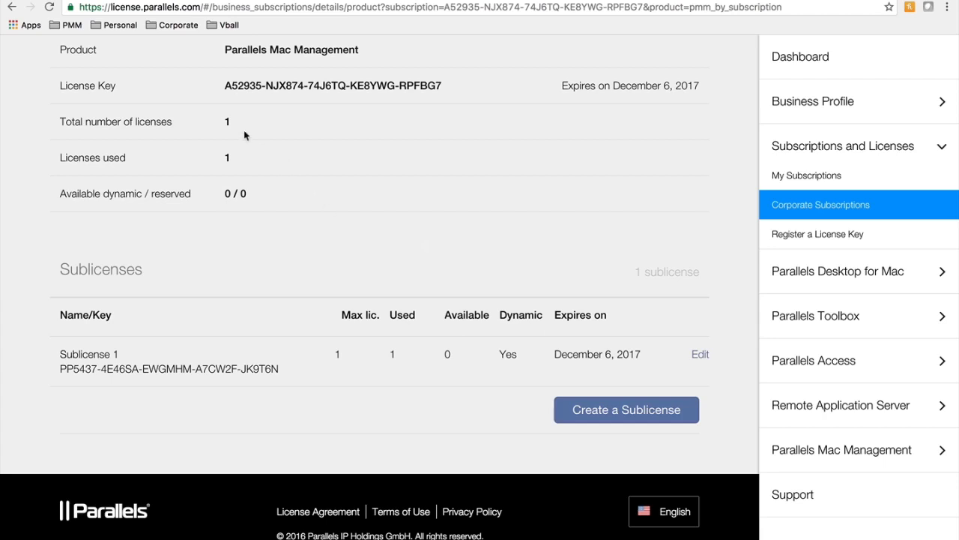
{"action": "mouse_move", "coordinate": [255, 157]}
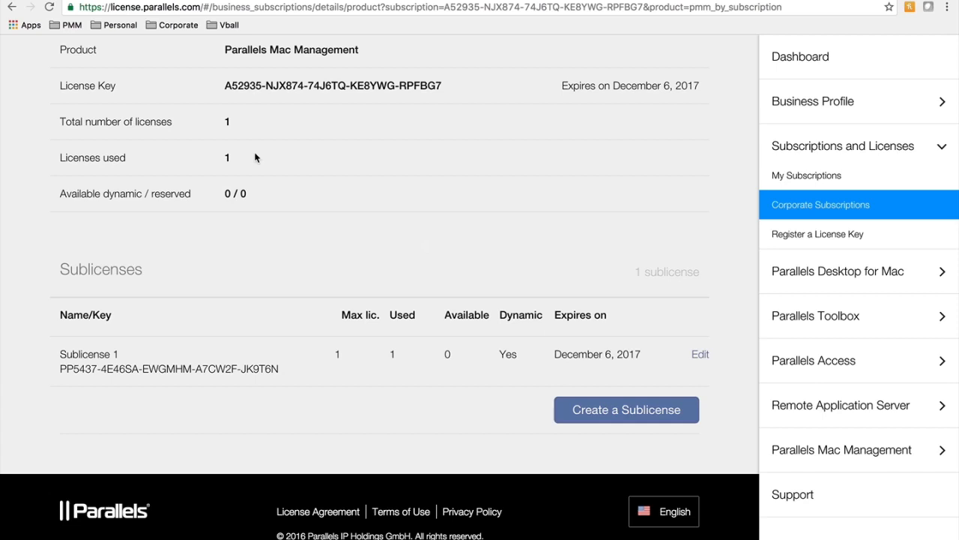
{"action": "mouse_move", "coordinate": [244, 135]}
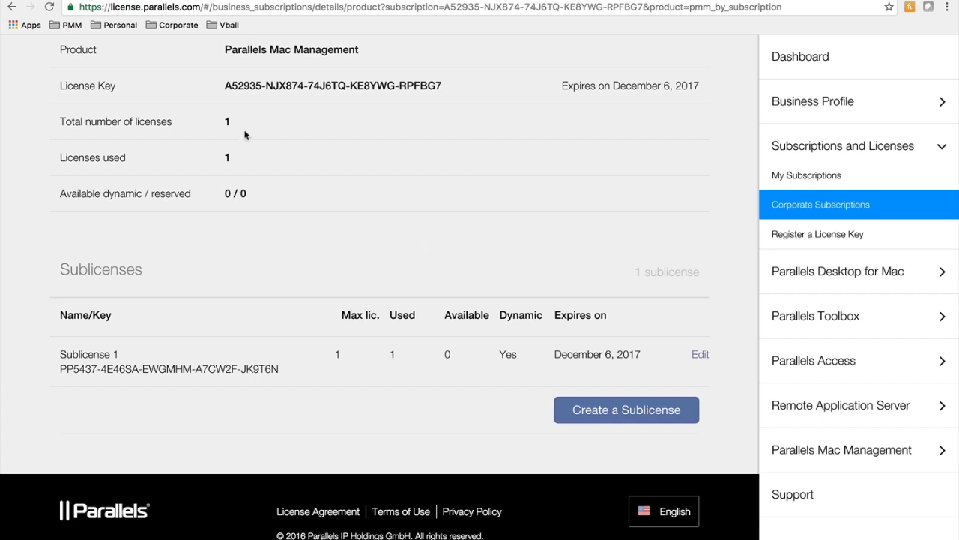
{"action": "mouse_move", "coordinate": [263, 164]}
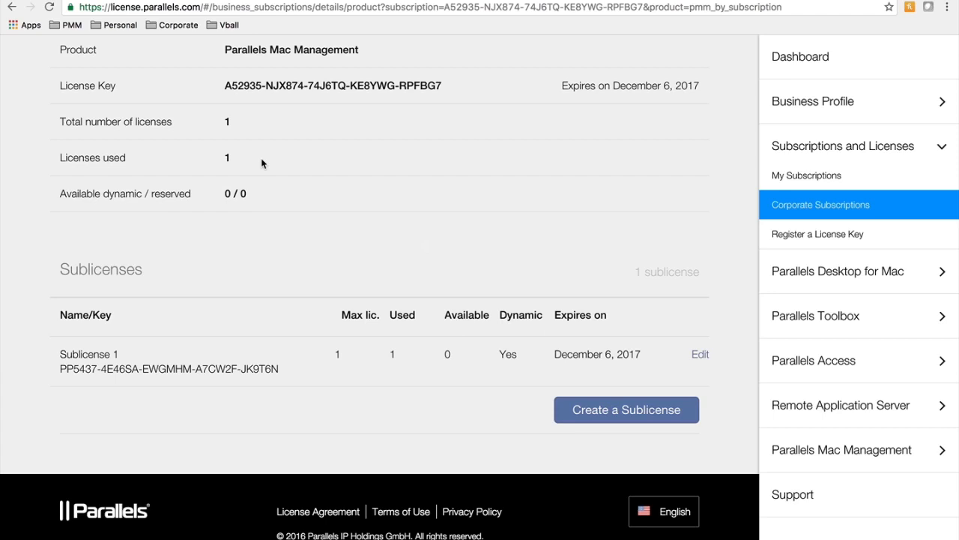
{"action": "mouse_move", "coordinate": [222, 122]}
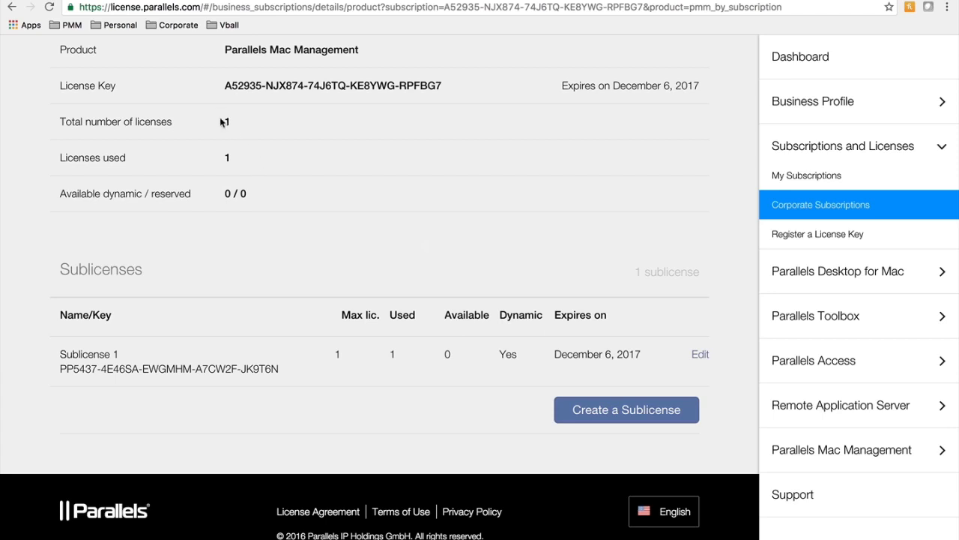
{"action": "mouse_move", "coordinate": [233, 162]}
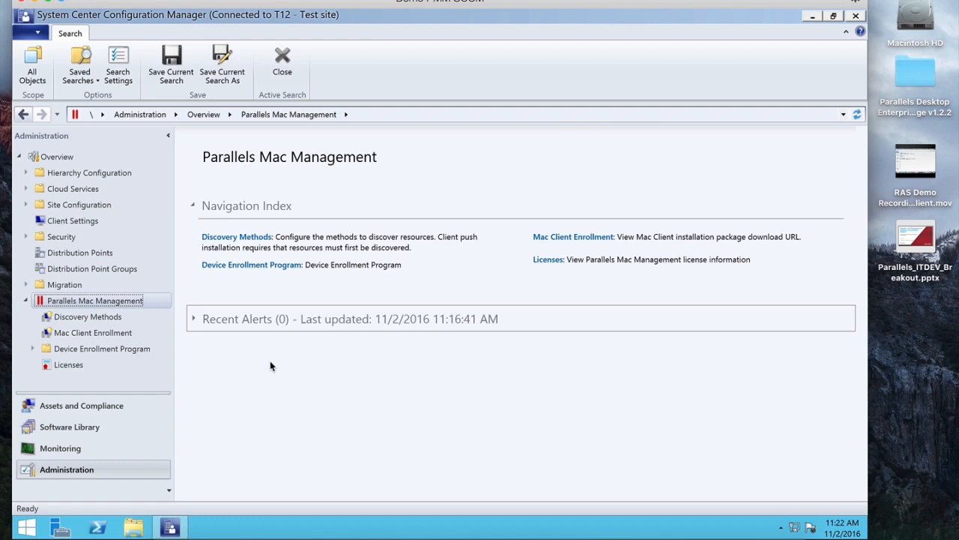
{"action": "mouse_move", "coordinate": [274, 369]}
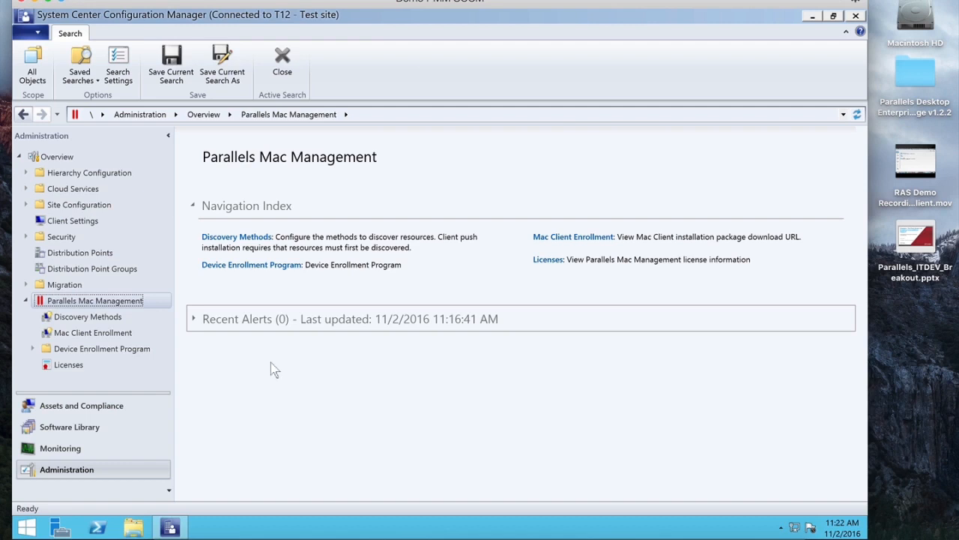
{"action": "mouse_move", "coordinate": [252, 378]}
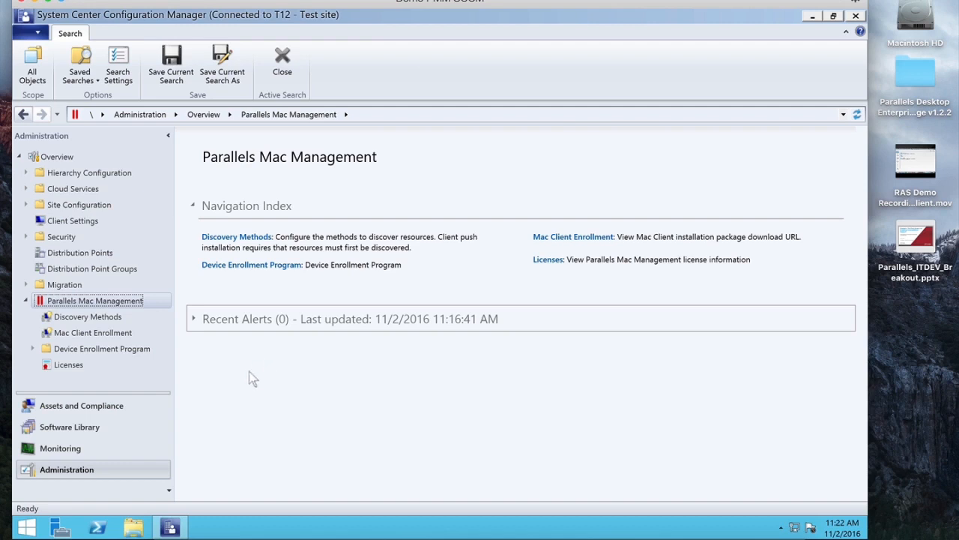
{"action": "mouse_move", "coordinate": [258, 365]}
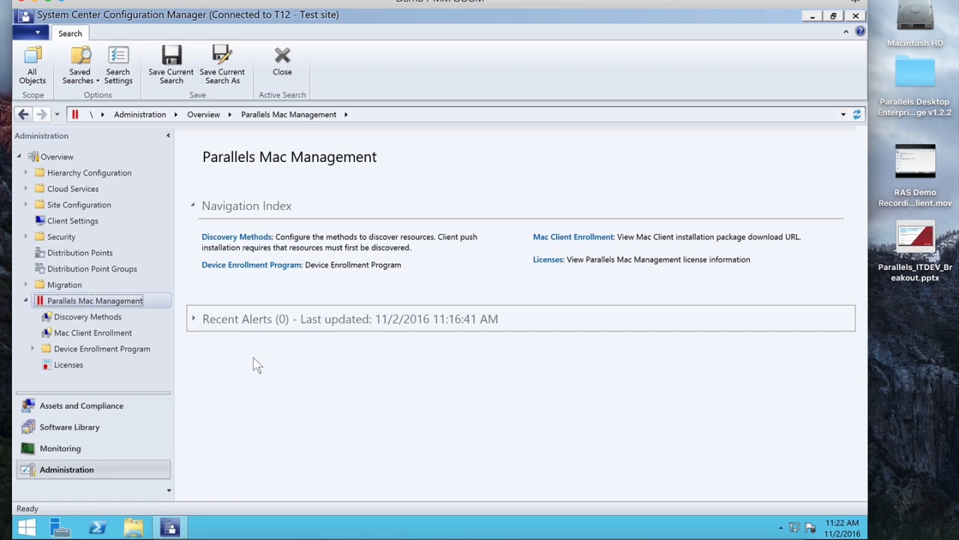
{"action": "mouse_move", "coordinate": [72, 300]}
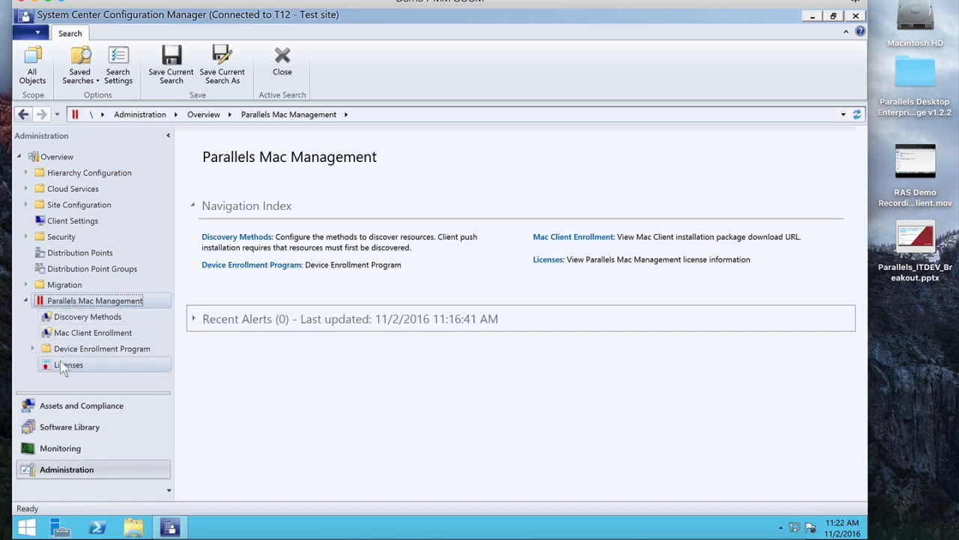
Step: Show the Parallels Mac Management Licenses node listing site T12 as Not activated
{"action": "left_click", "coordinate": [69, 365]}
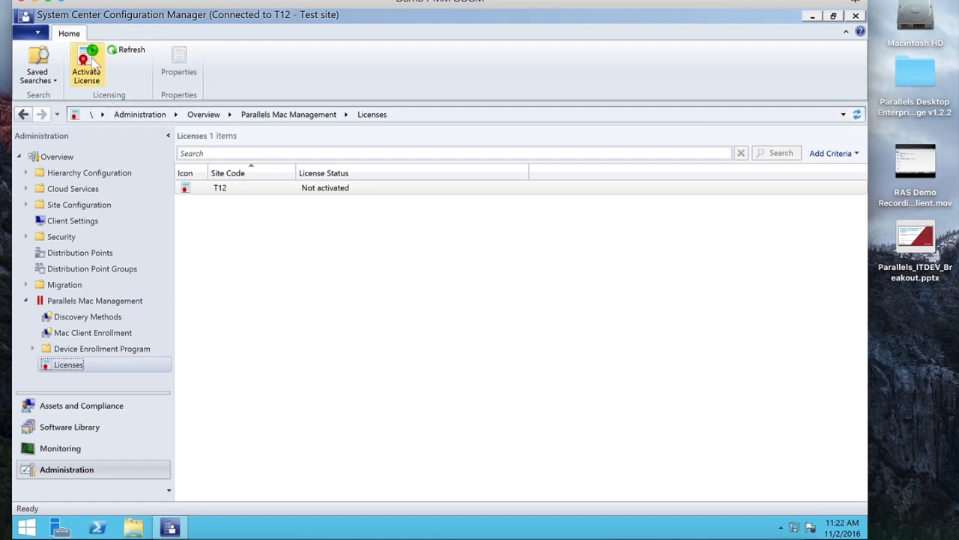
{"action": "left_click", "coordinate": [85, 63]}
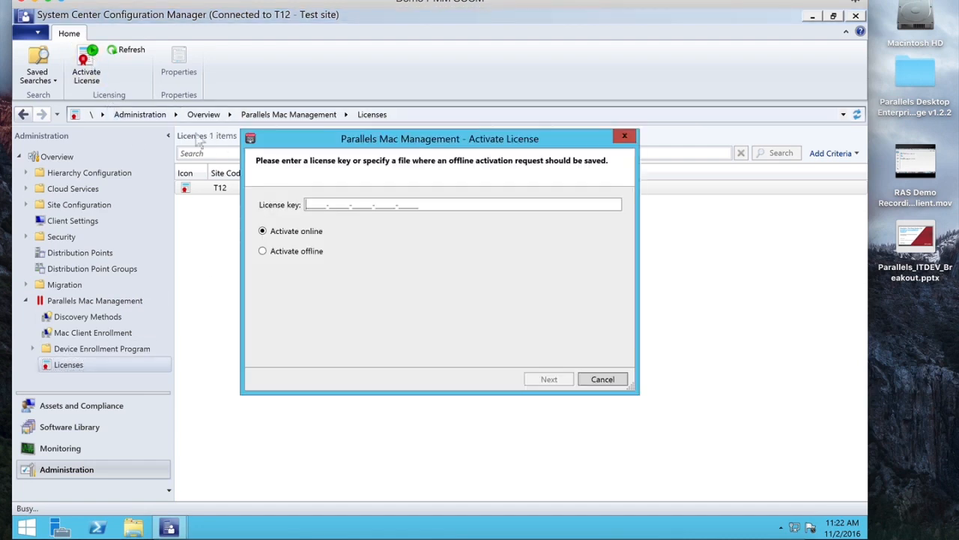
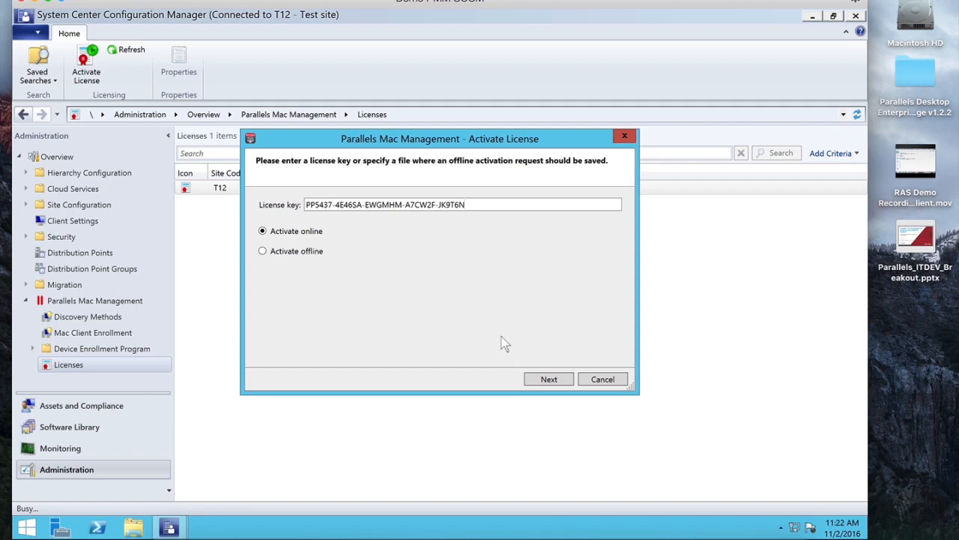
{"action": "mouse_move", "coordinate": [557, 267]}
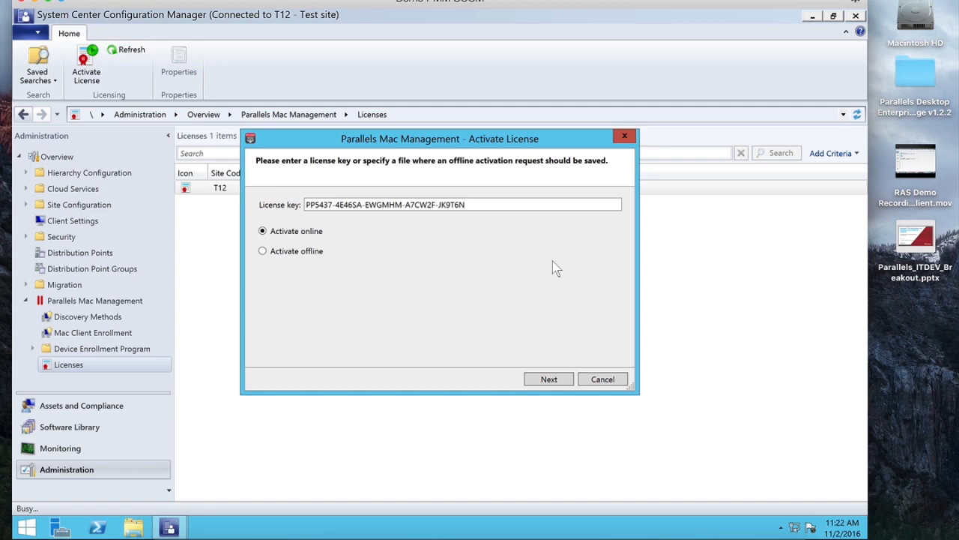
{"action": "left_click", "coordinate": [462, 204]}
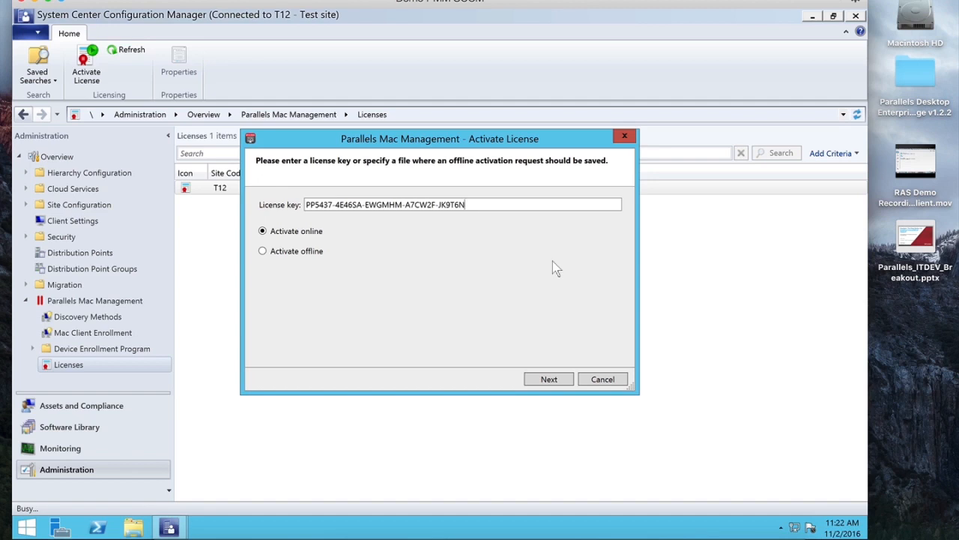